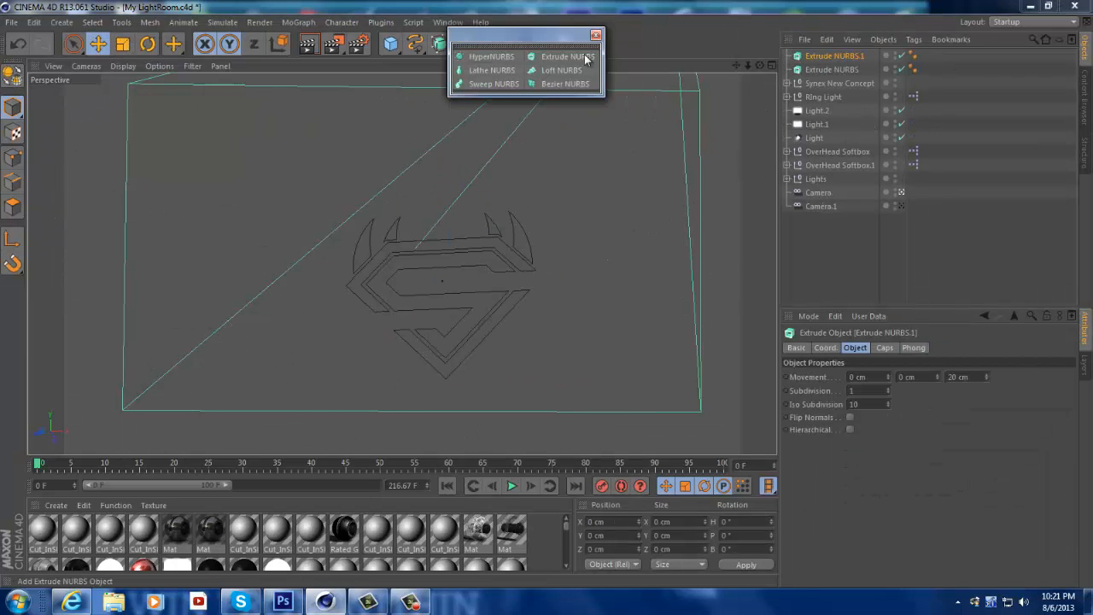
Extrude the S-logo paths with Extrude NURBS, group them under a Null, and place rotated copies.
click(567, 56)
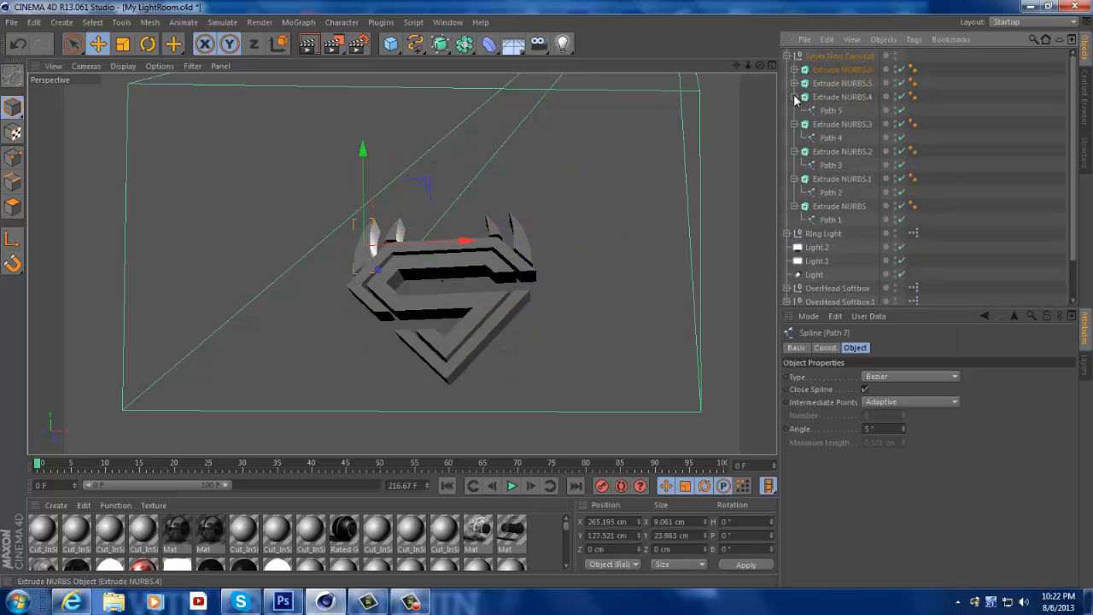
click(97, 43)
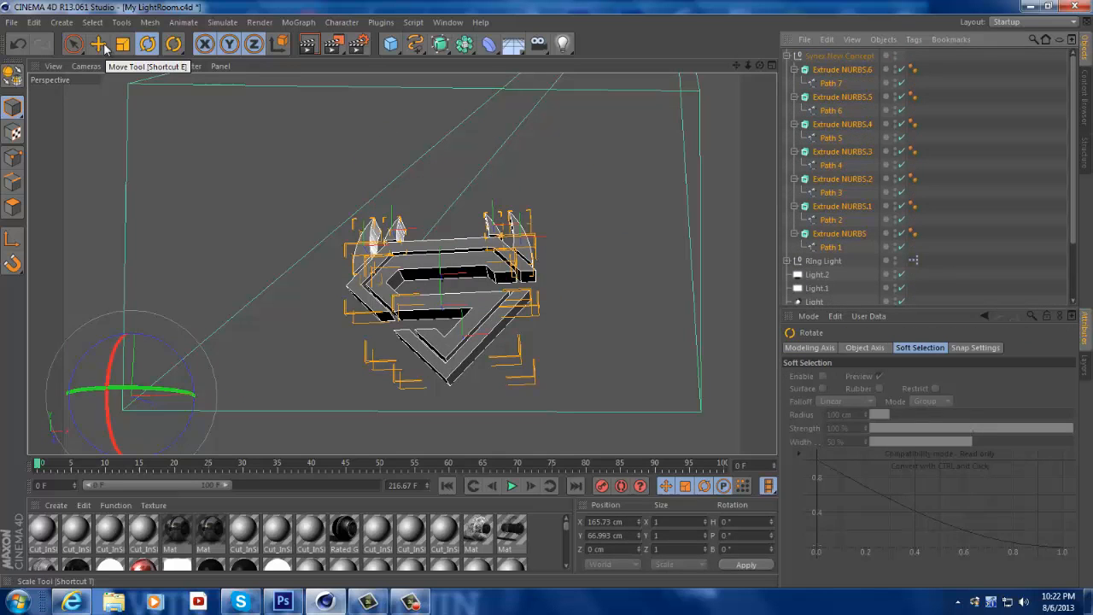
click(147, 43)
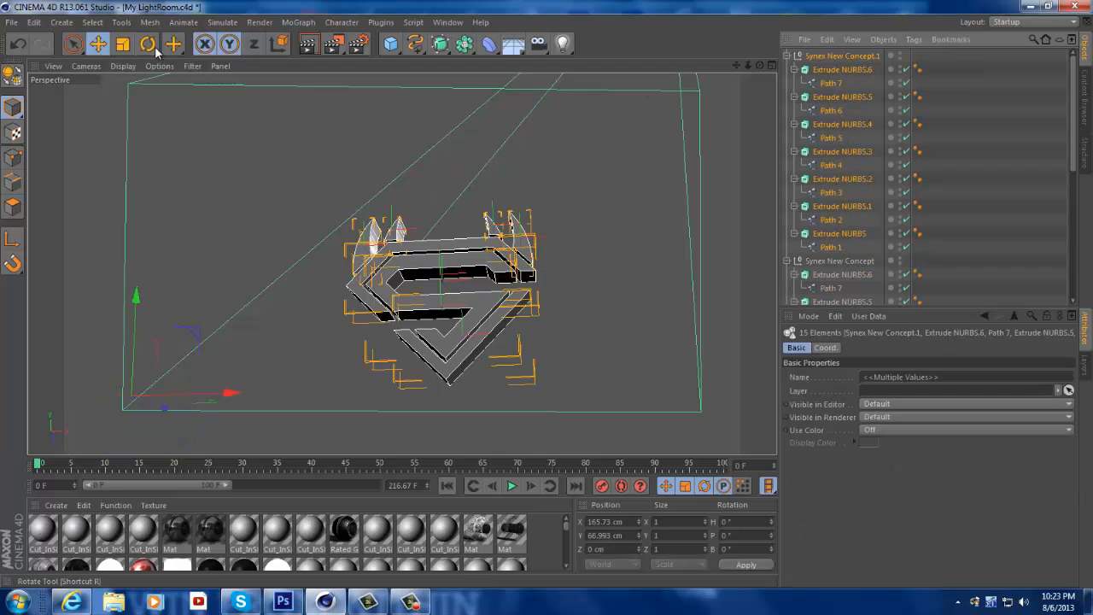
click(98, 44)
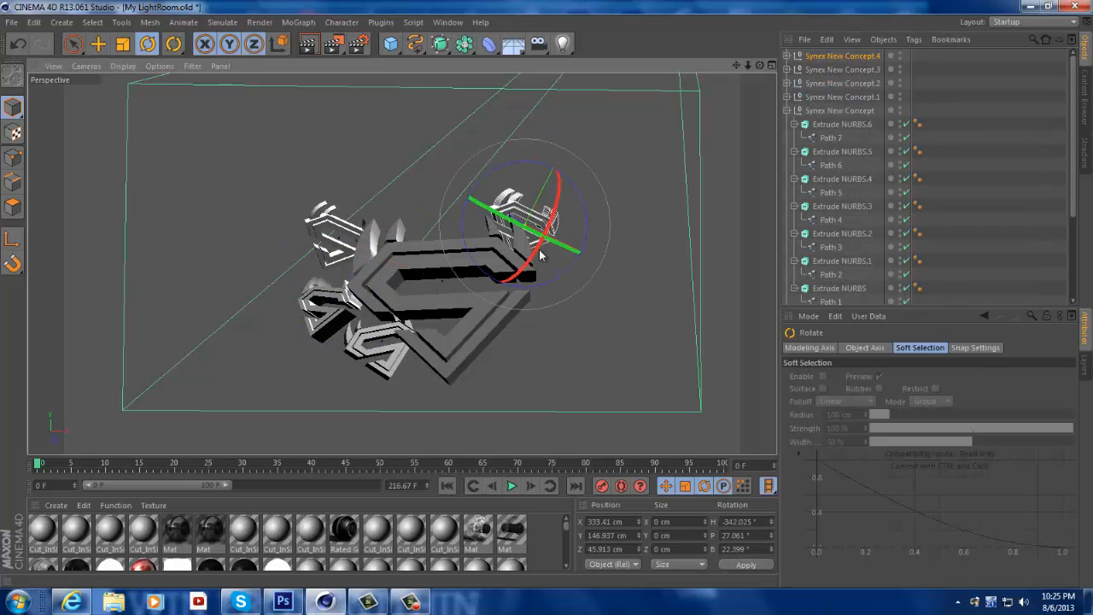
Move and rotate smaller logo copies around the main emblem and apply the Rated Grey material.
click(98, 44)
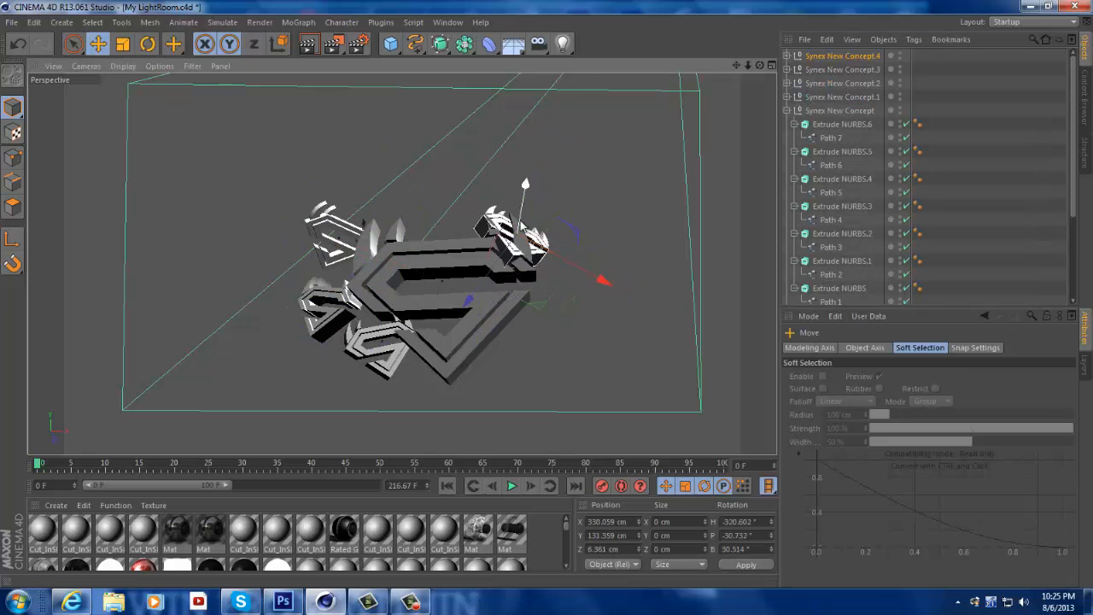
click(173, 43)
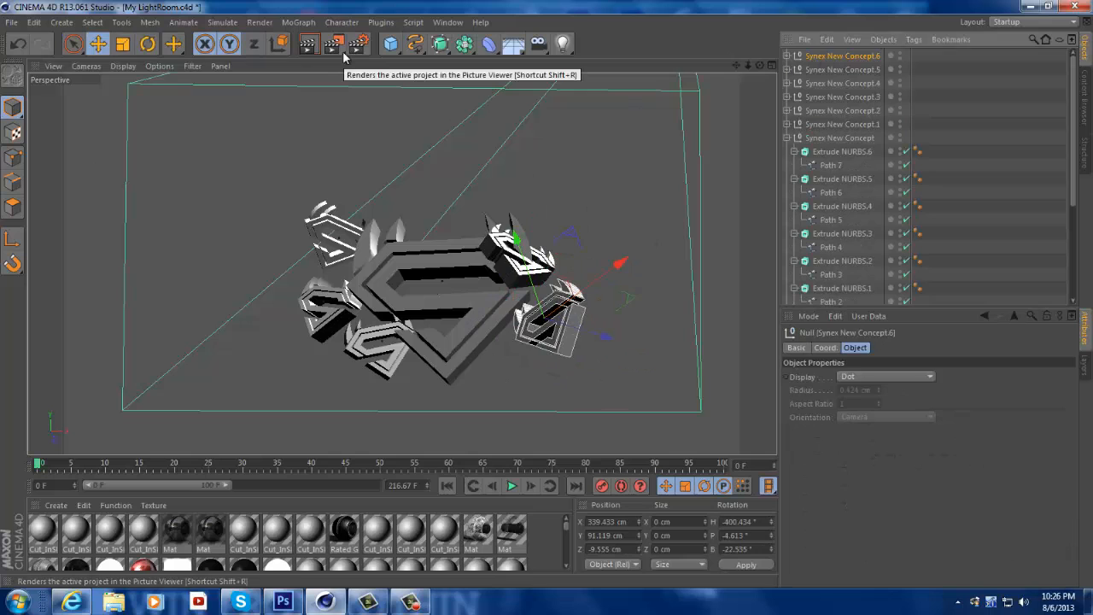
click(98, 44)
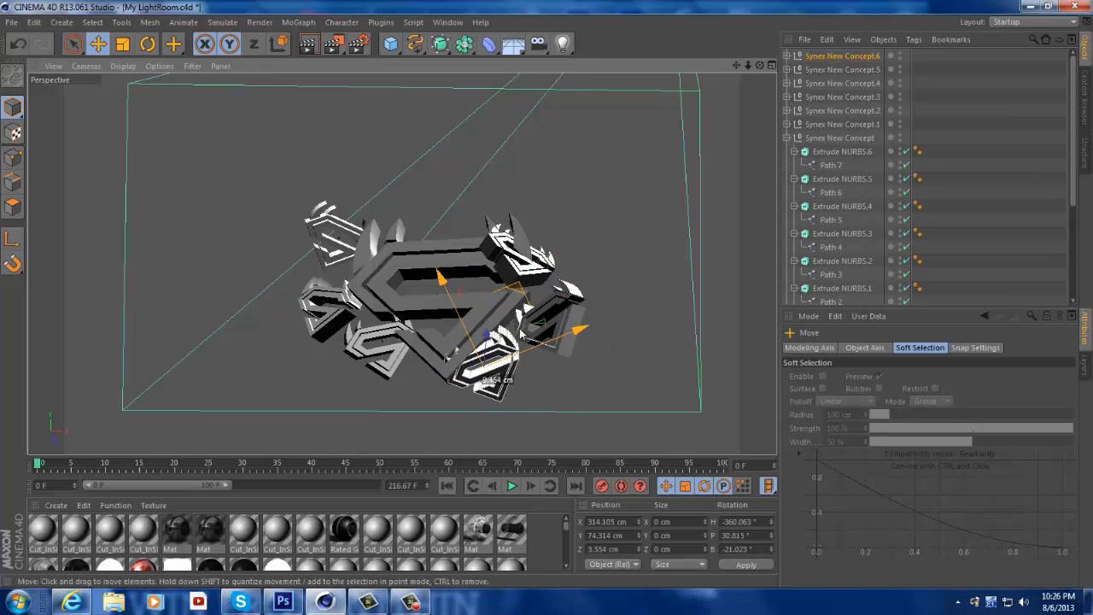
click(841, 56)
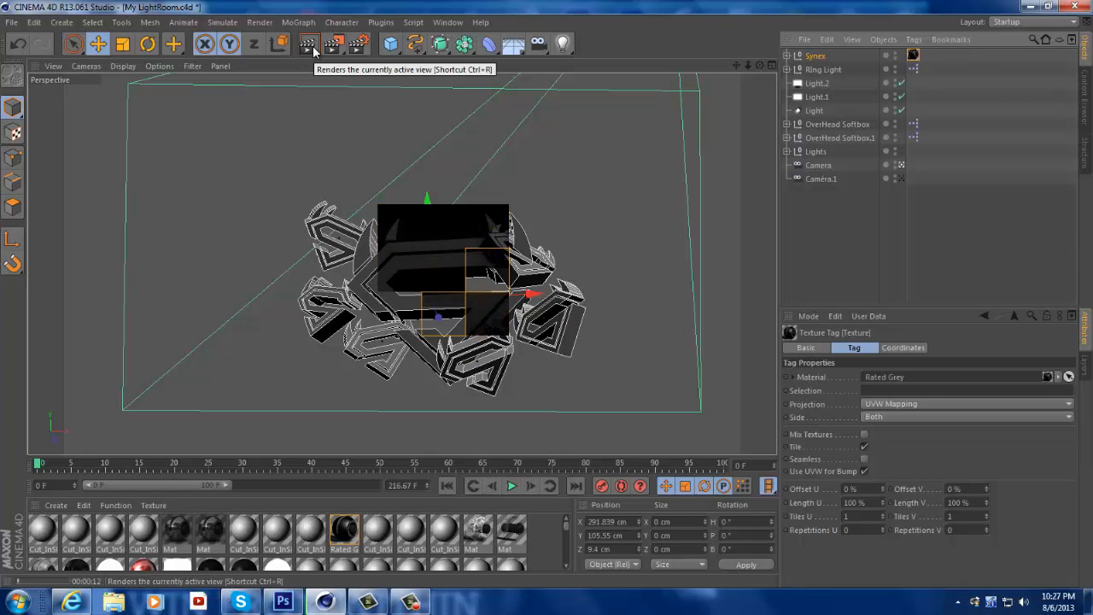
Preview the collage, then render the red Mat.2 logo version to the Picture Viewer.
click(309, 44)
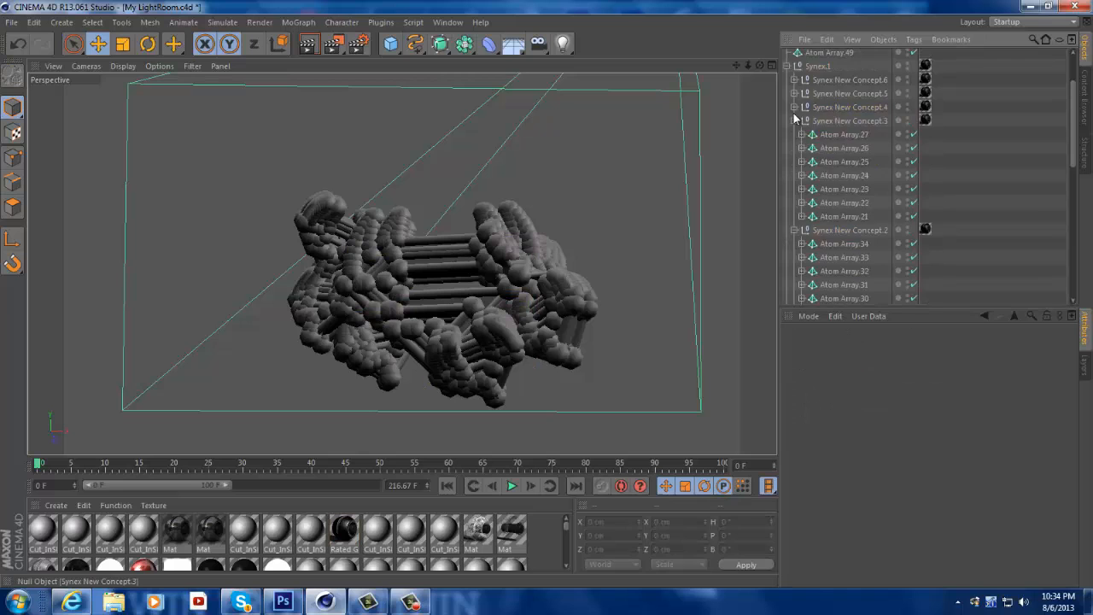
scroll(down, 3)
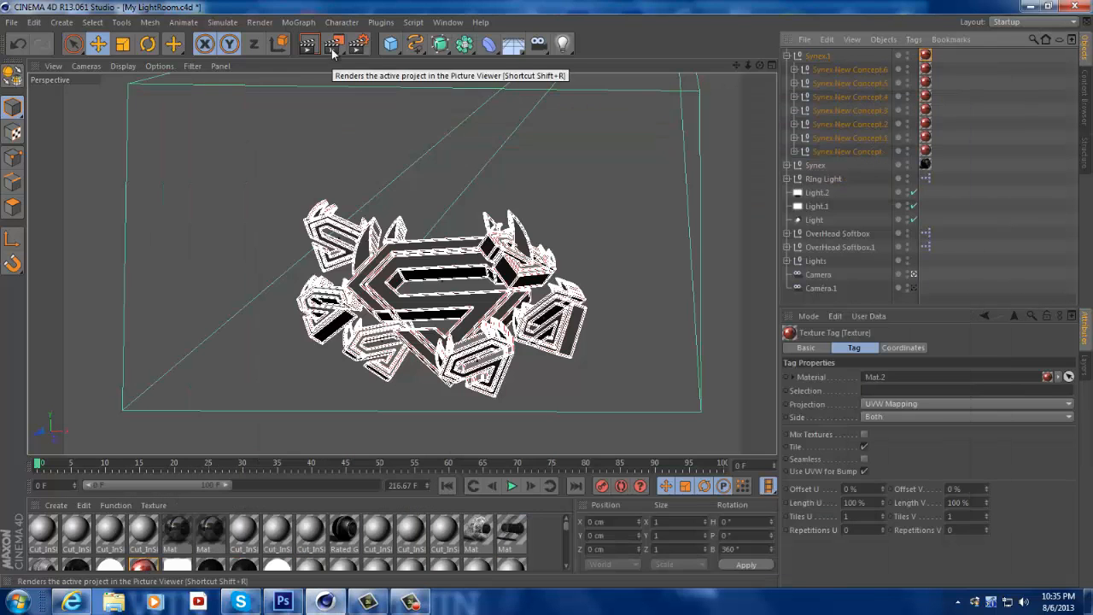
click(333, 44)
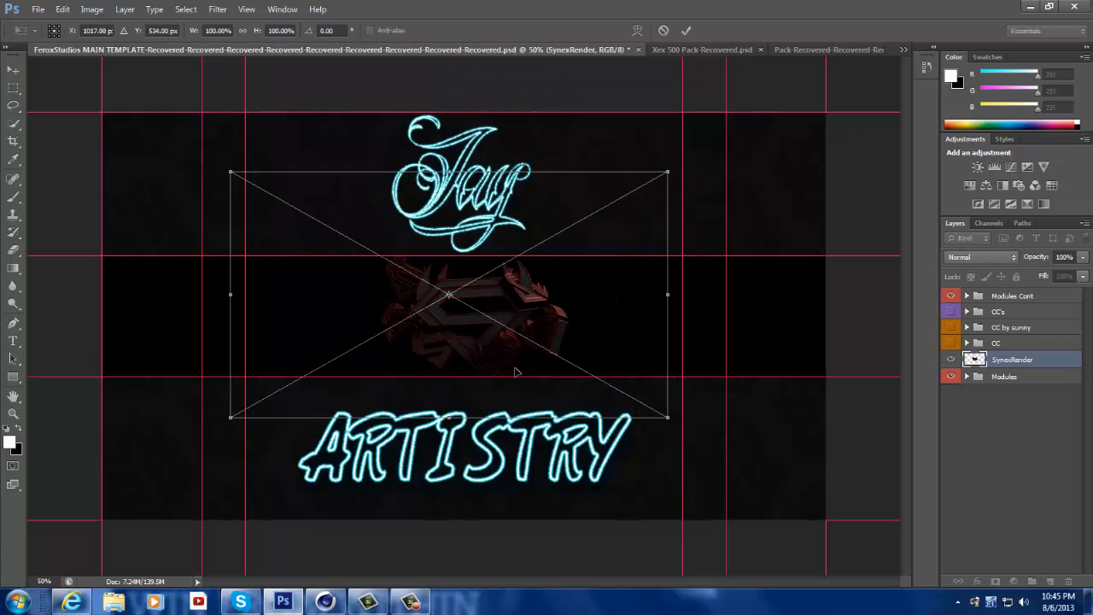
Place SynexRender between Jay and ARTISTRY and add faded particle layers from the Xex pack.
click(721, 49)
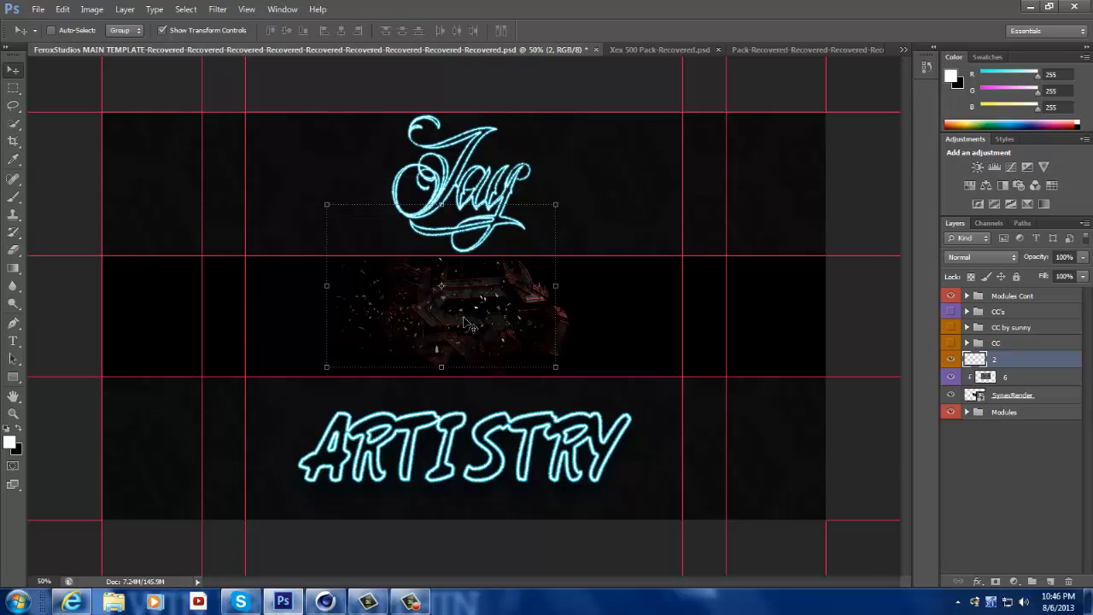
click(657, 50)
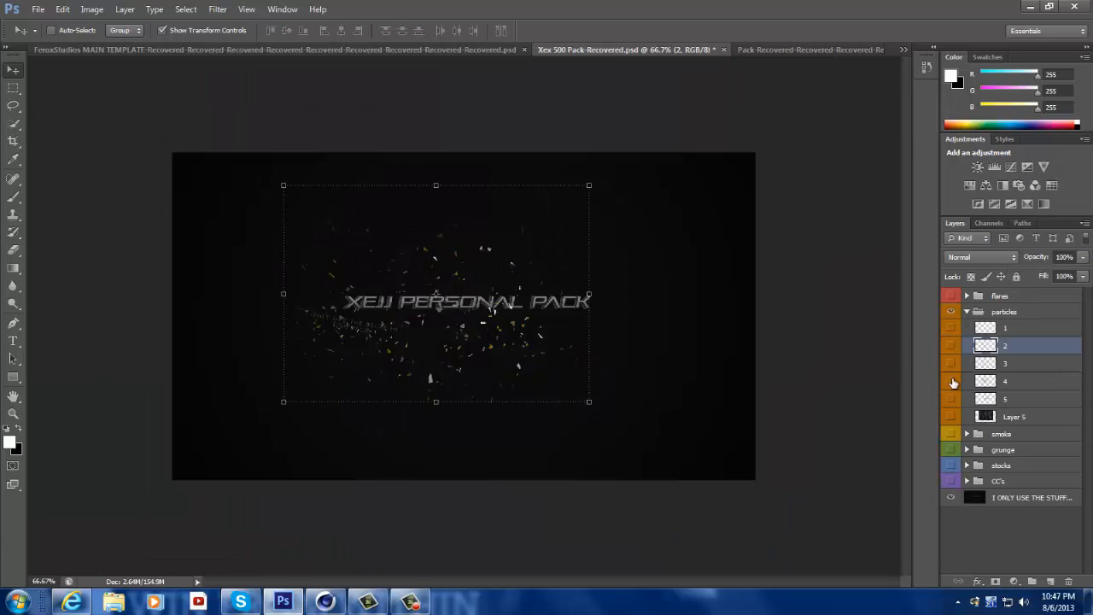
click(274, 49)
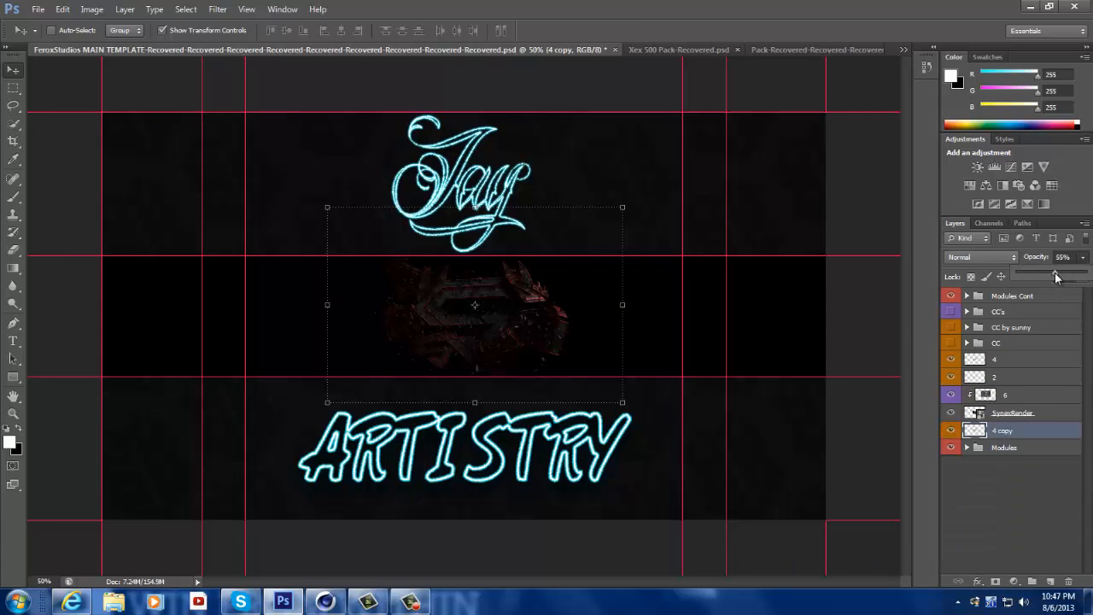
click(1002, 430)
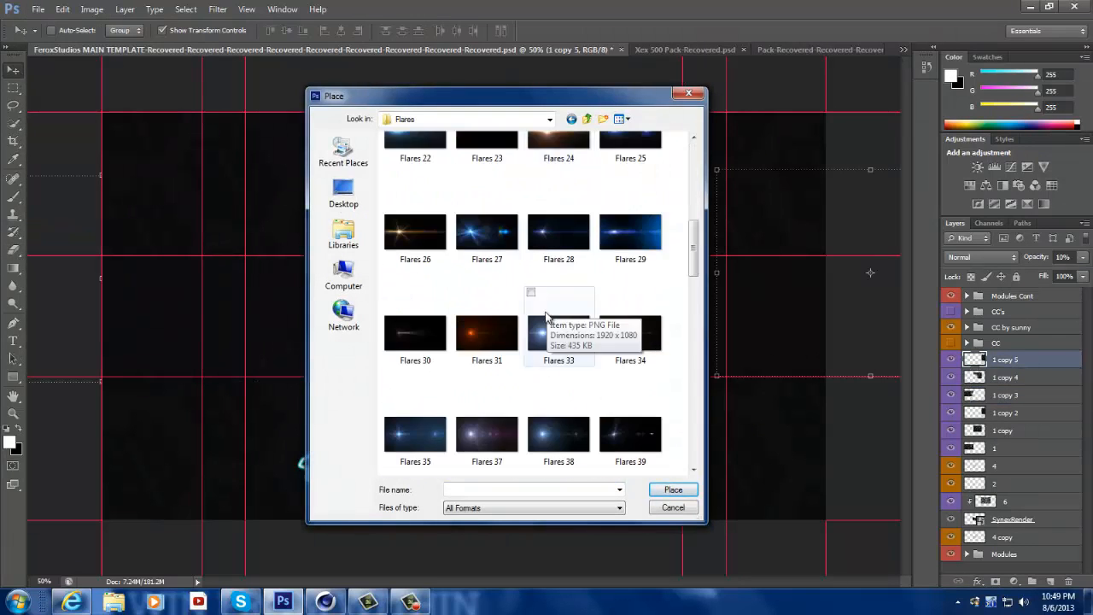
Place Flares 61 in Screen mode and add a new layer for soft white dots.
click(673, 489)
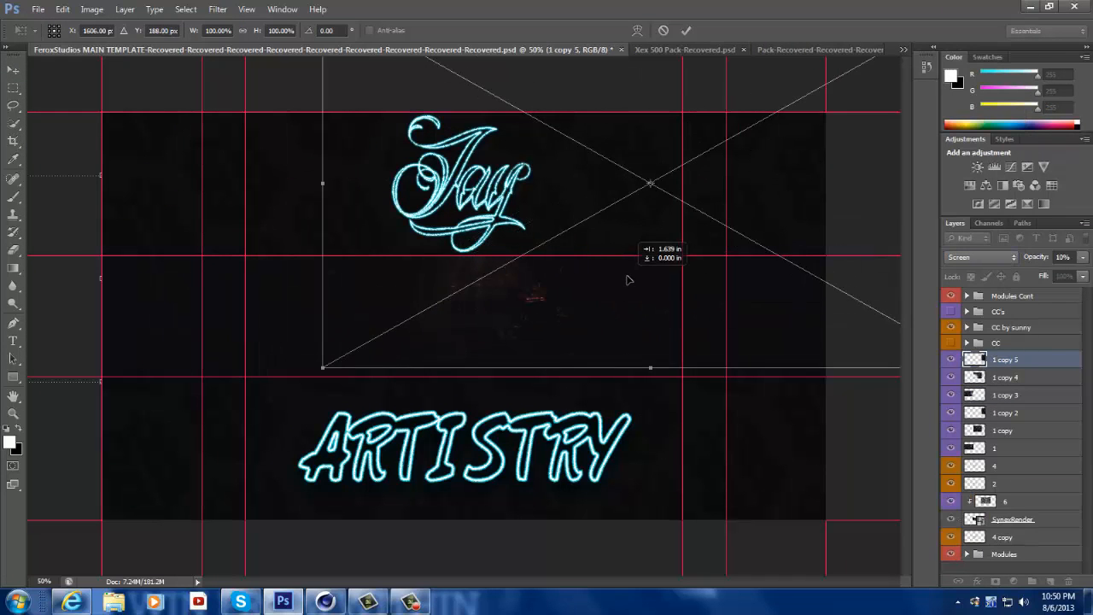
click(125, 10)
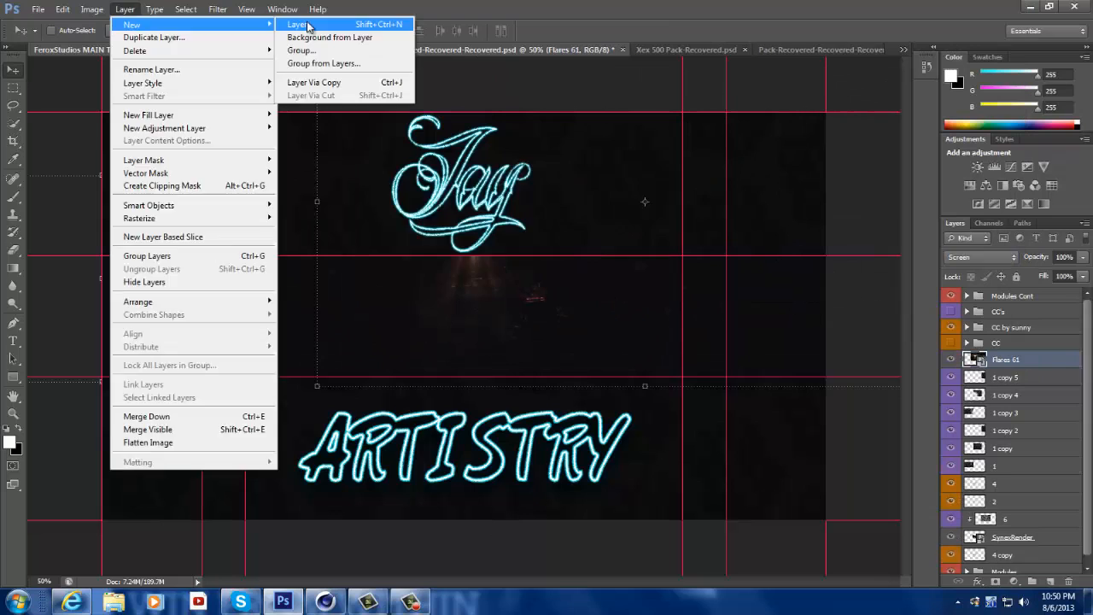
click(298, 24)
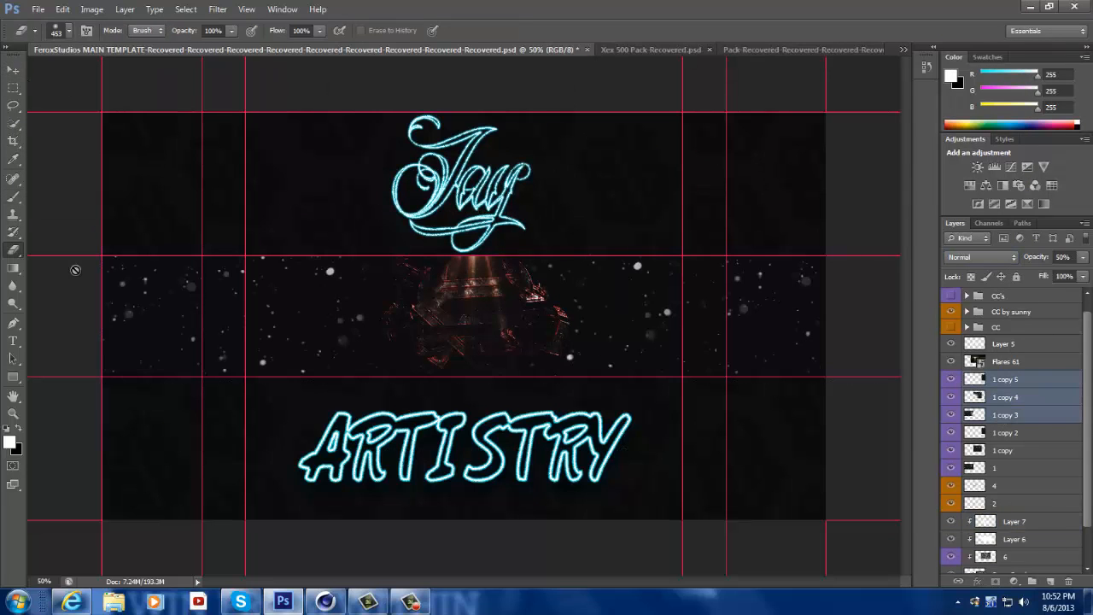
Add Xex pack smoke layers, flipping duplicates horizontally in Screen mode at 66% opacity.
click(1006, 396)
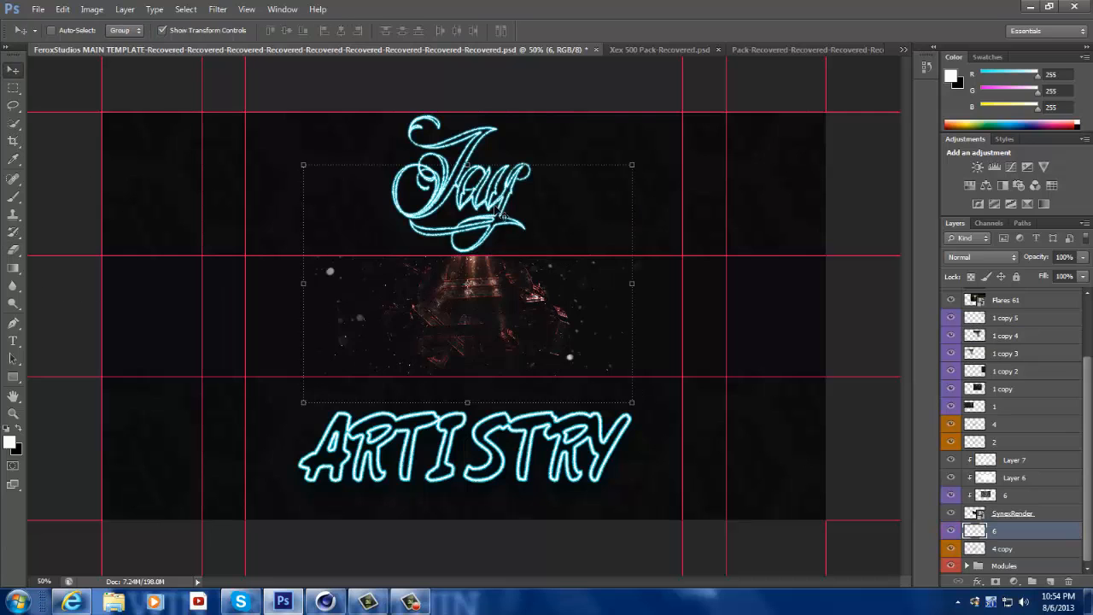
click(649, 49)
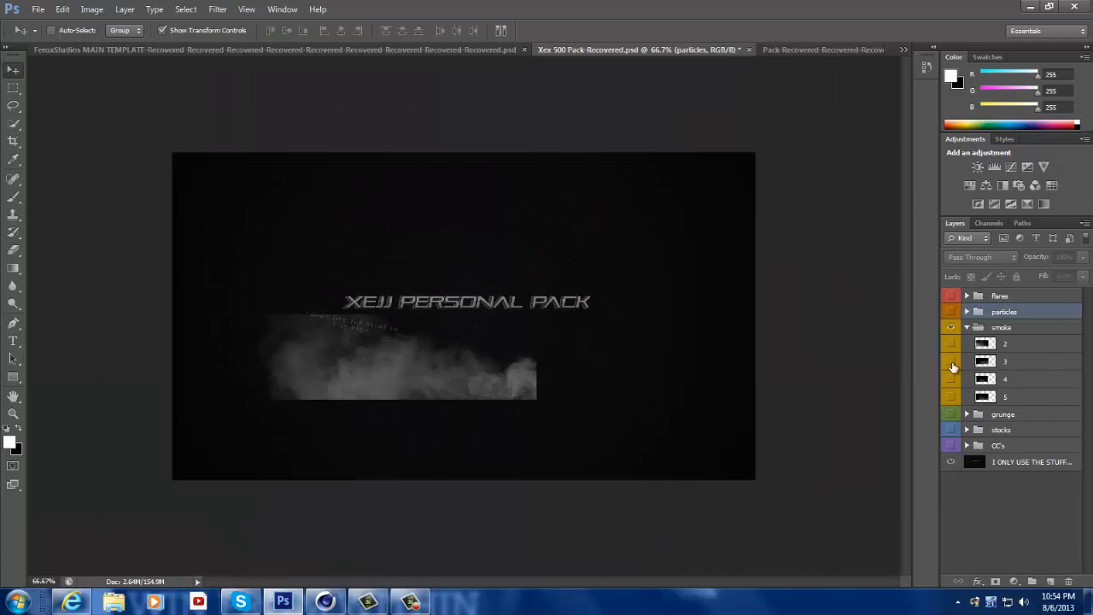
click(273, 48)
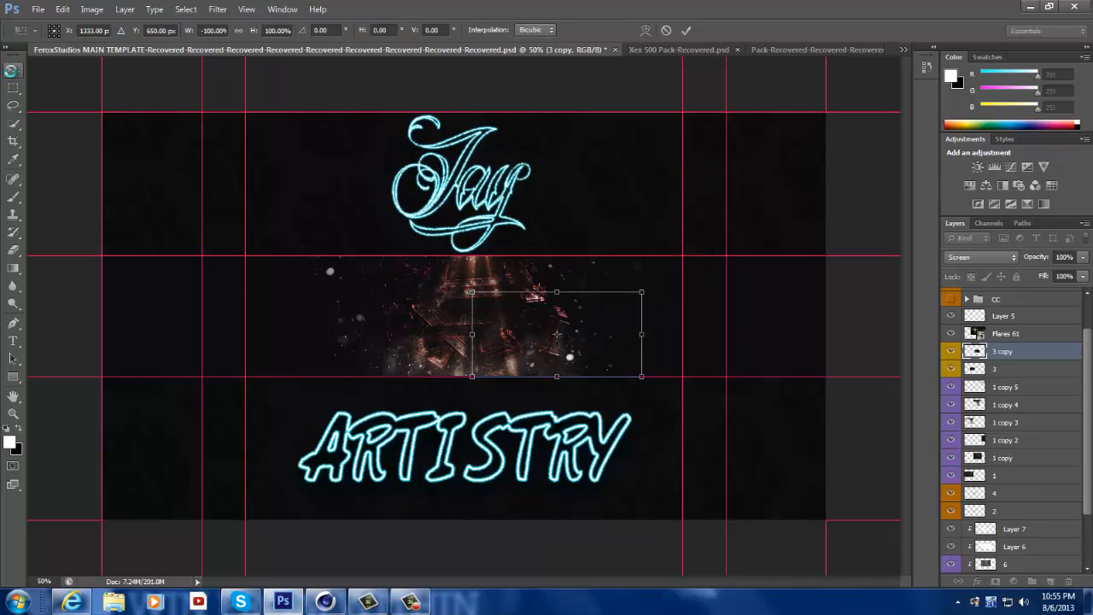
right_click(471, 334)
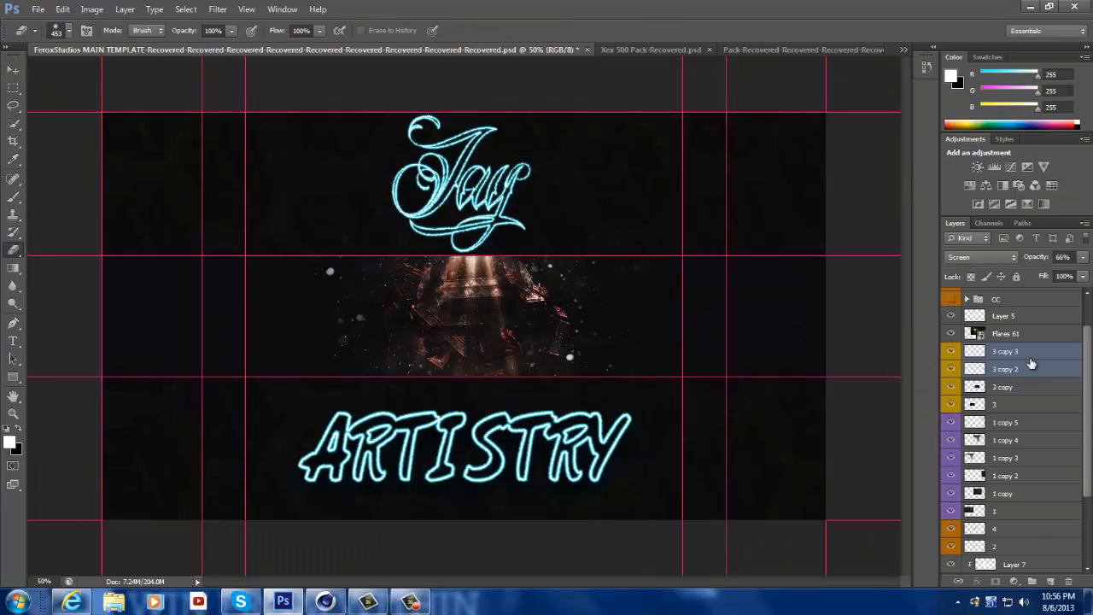
Paint soft light rays on Layer 5 over the logo and set it to 31% opacity.
click(1006, 351)
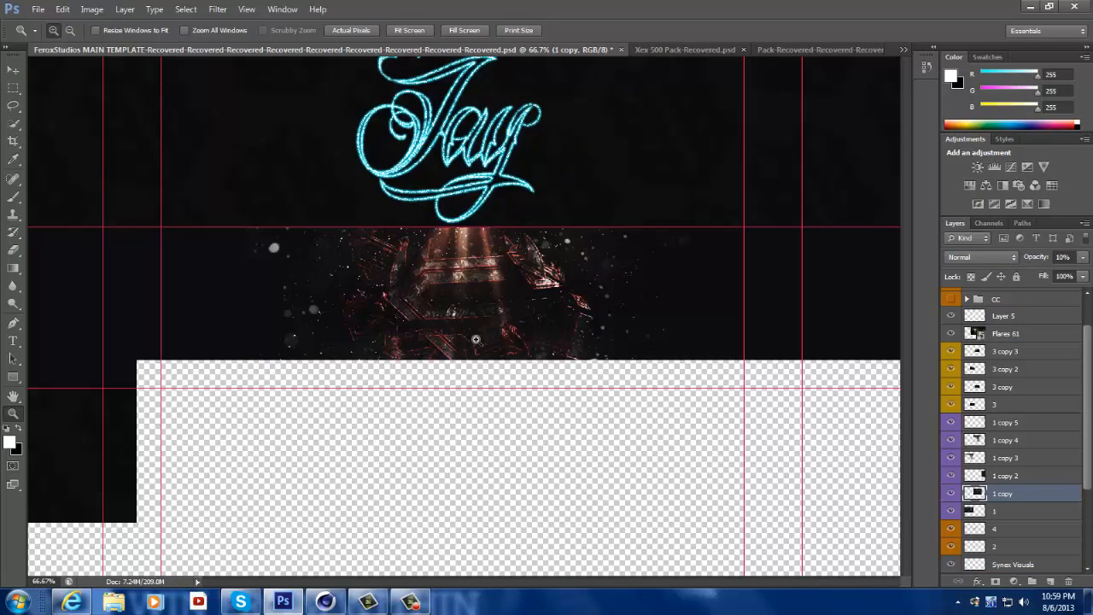
click(1004, 316)
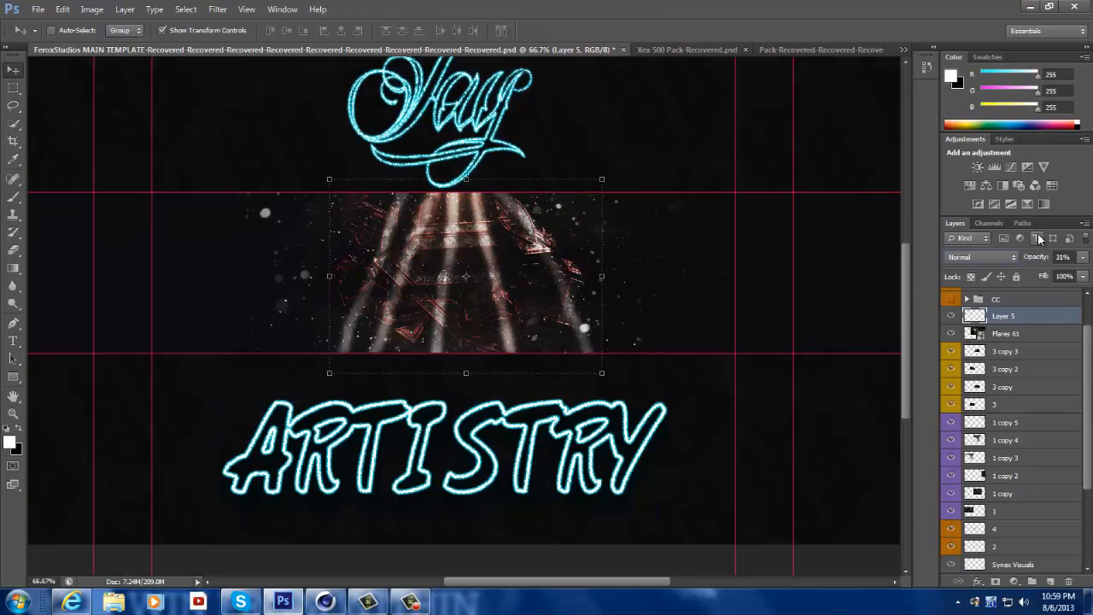